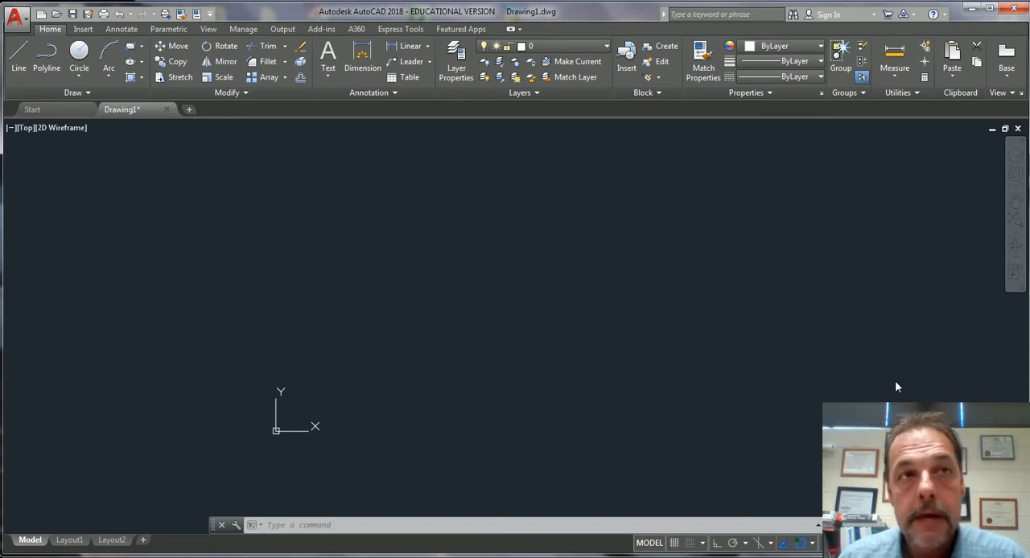
mouse_move(353, 432)
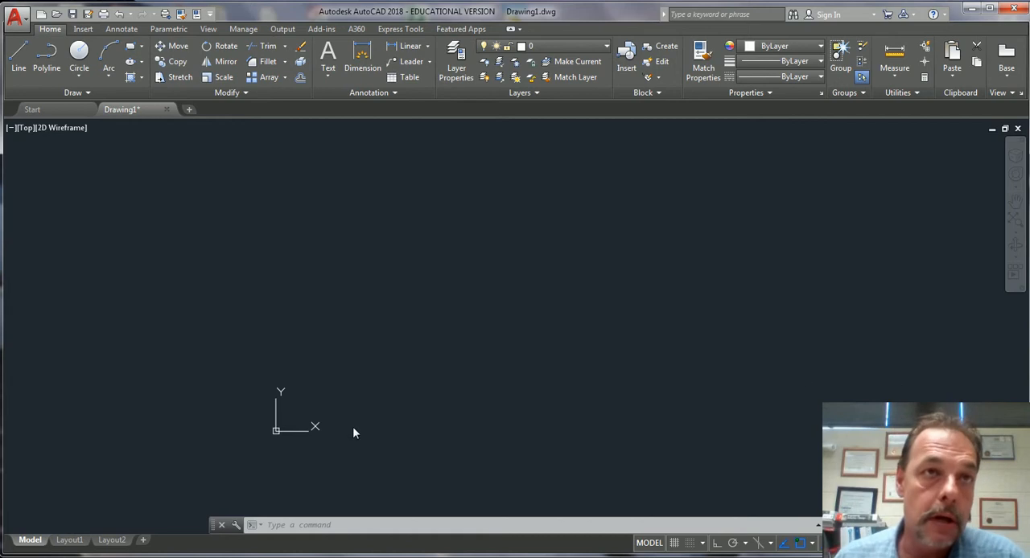
mouse_move(277, 434)
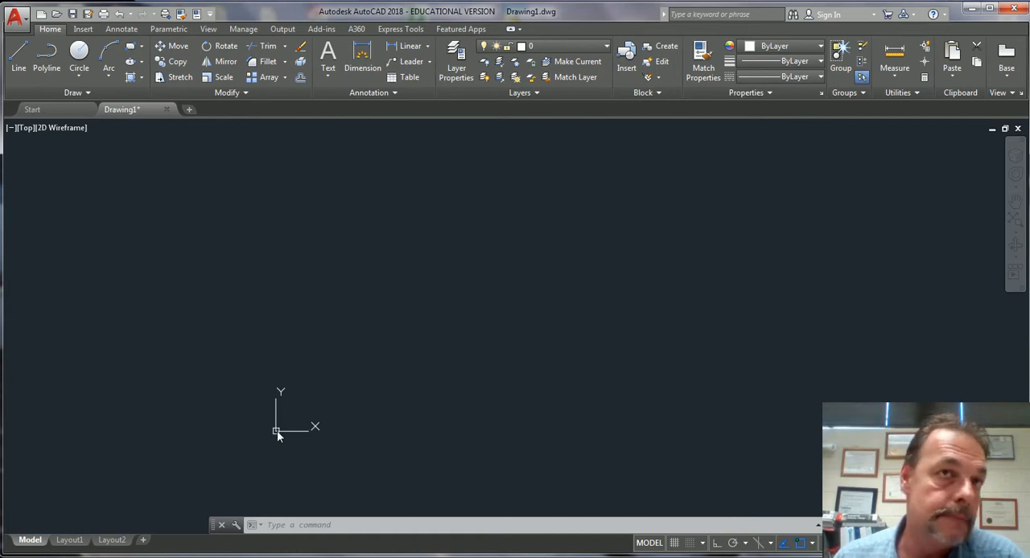
mouse_move(277, 433)
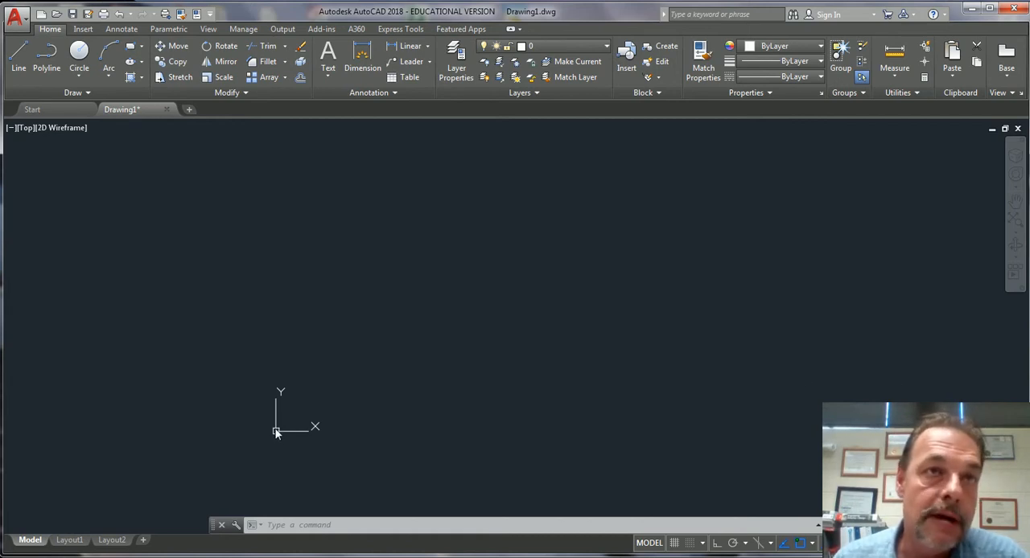
mouse_move(275, 432)
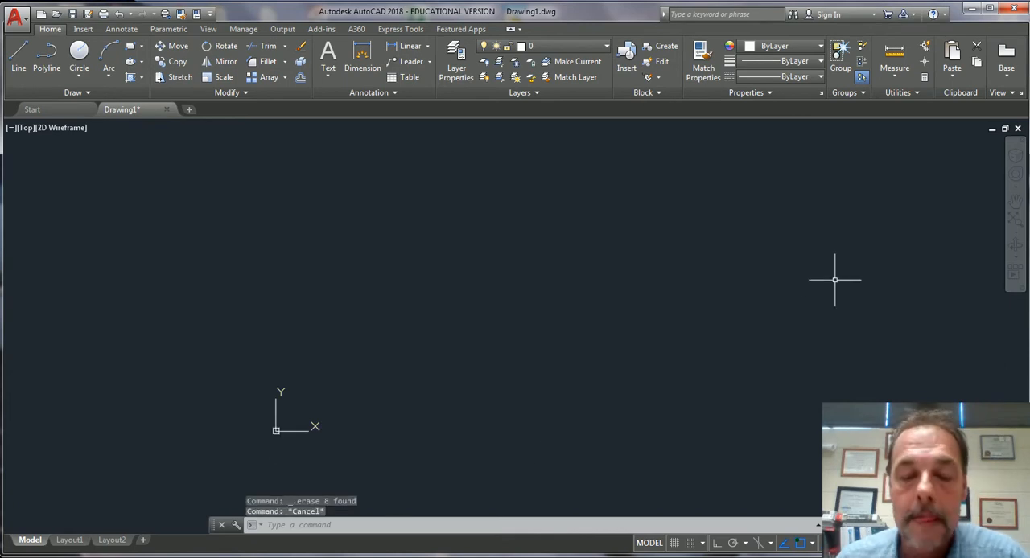
Step: Begin a new line anchored at the origin 0,0
left_click(17, 57)
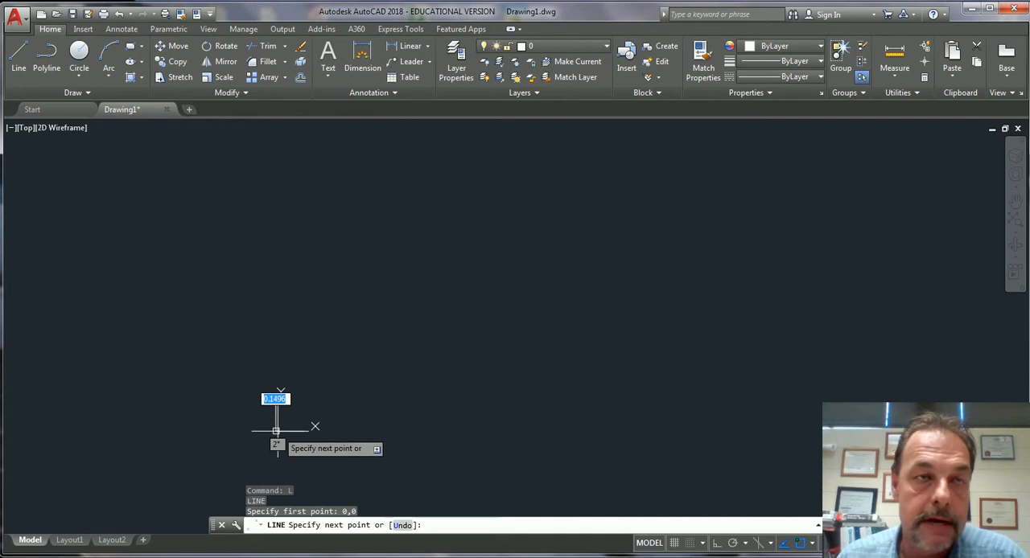
mouse_move(651, 325)
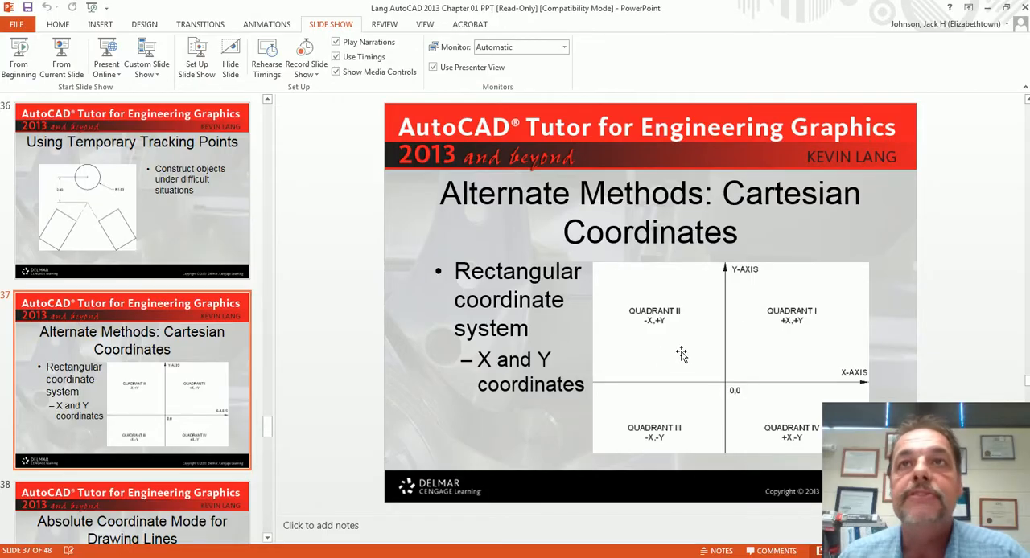
mouse_move(789, 328)
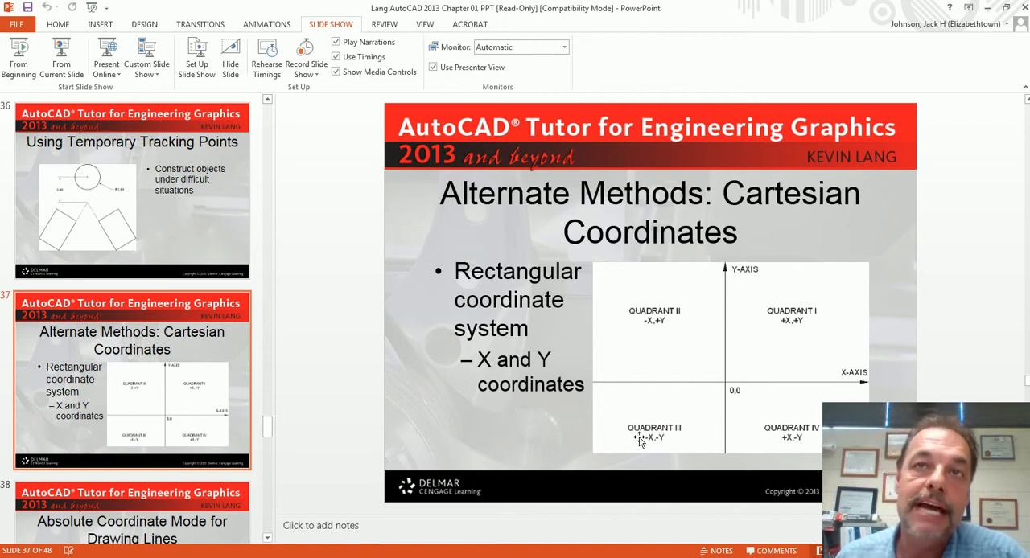
mouse_move(653, 337)
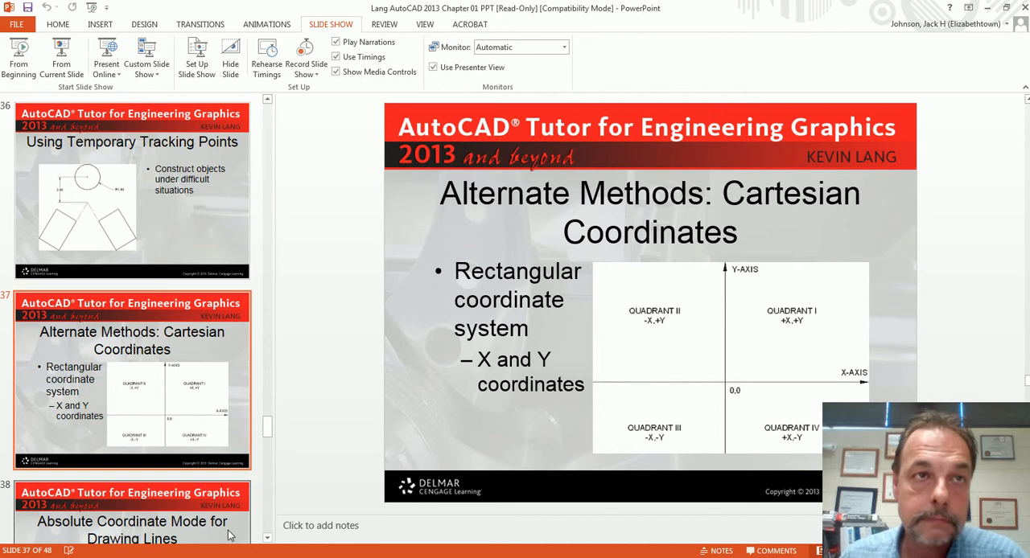
Step: Review the Cartesian coordinates slide and return to the AutoCAD drawing
scroll("down", 3)
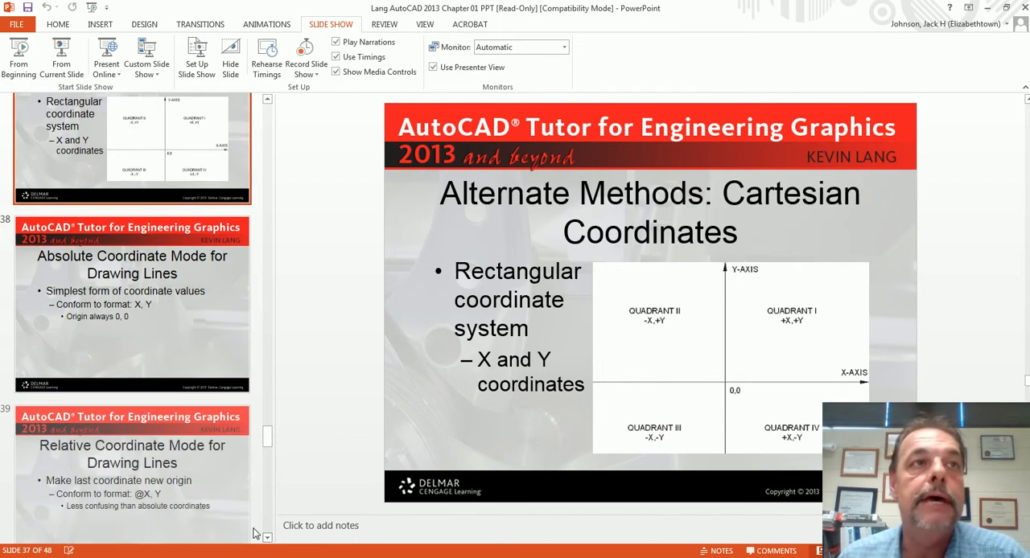
left_click(132, 306)
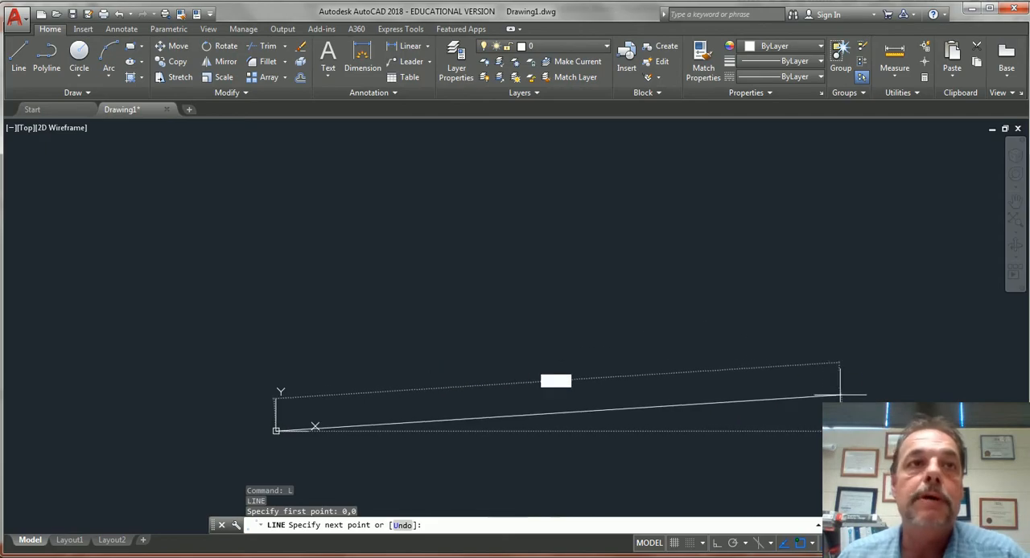
mouse_move(483, 354)
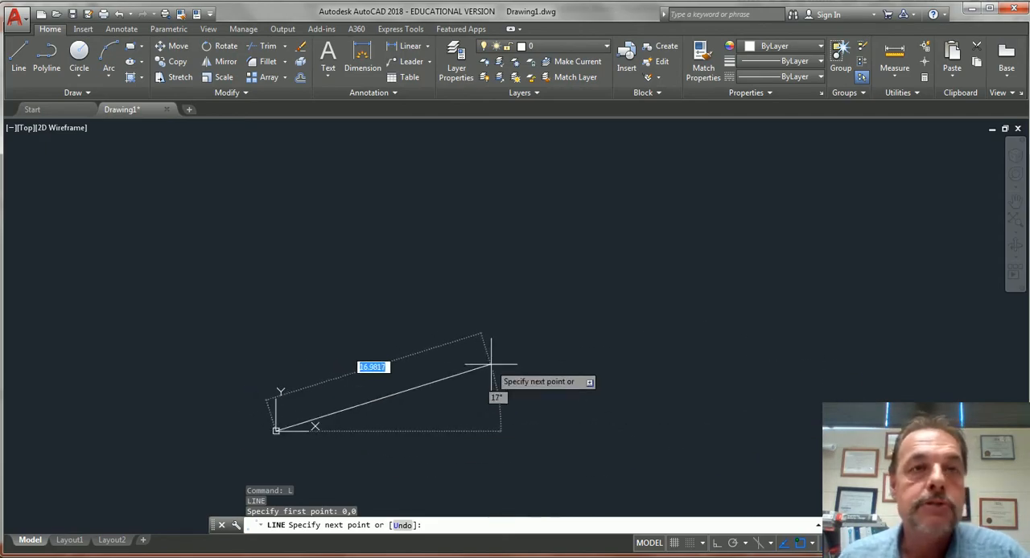
mouse_move(663, 383)
type("10,1")
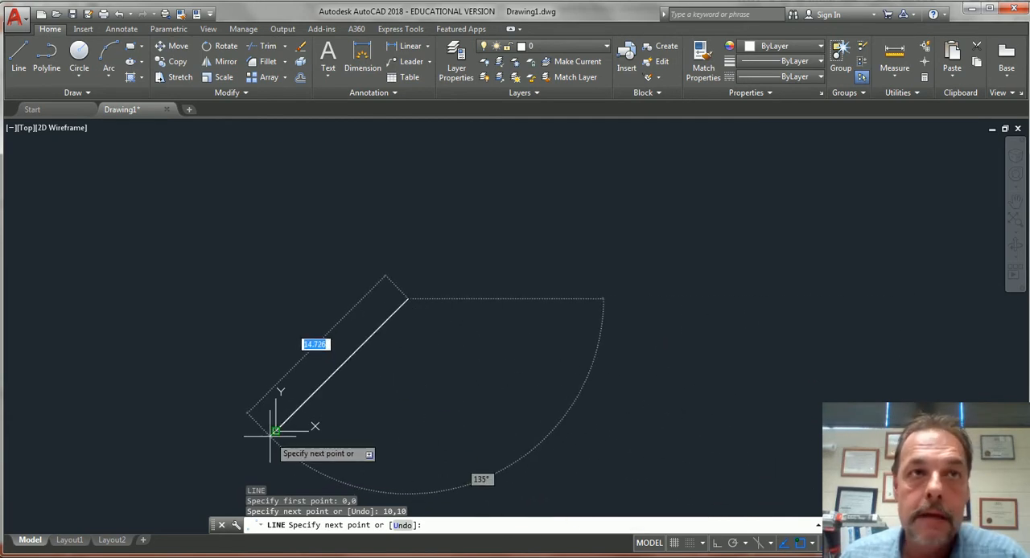
mouse_move(406, 431)
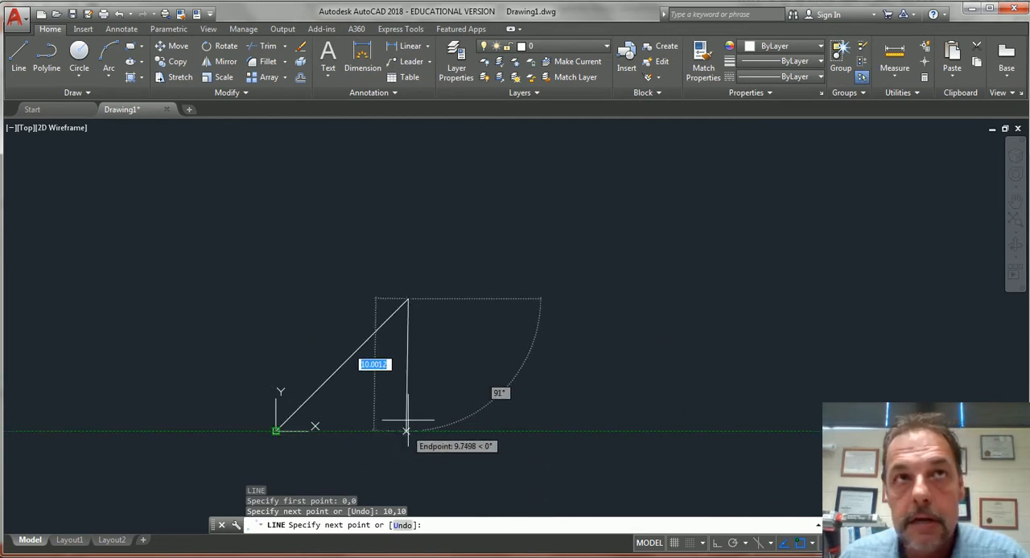
mouse_move(552, 300)
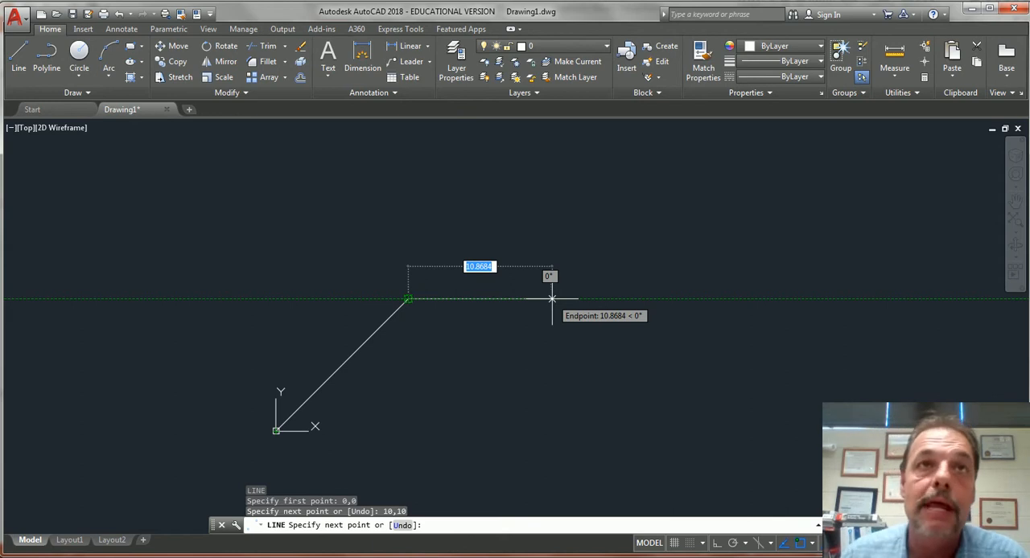
mouse_move(421, 318)
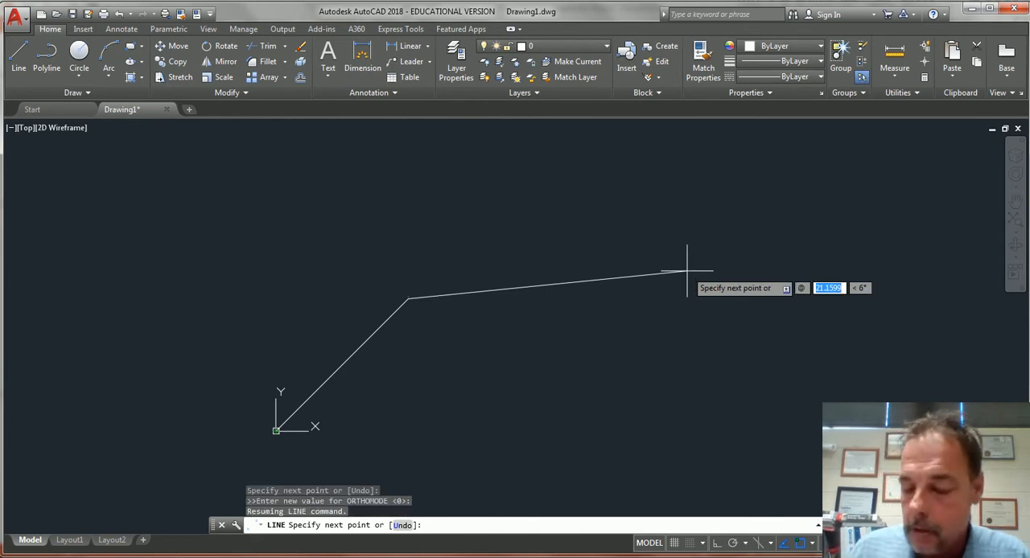
type("10")
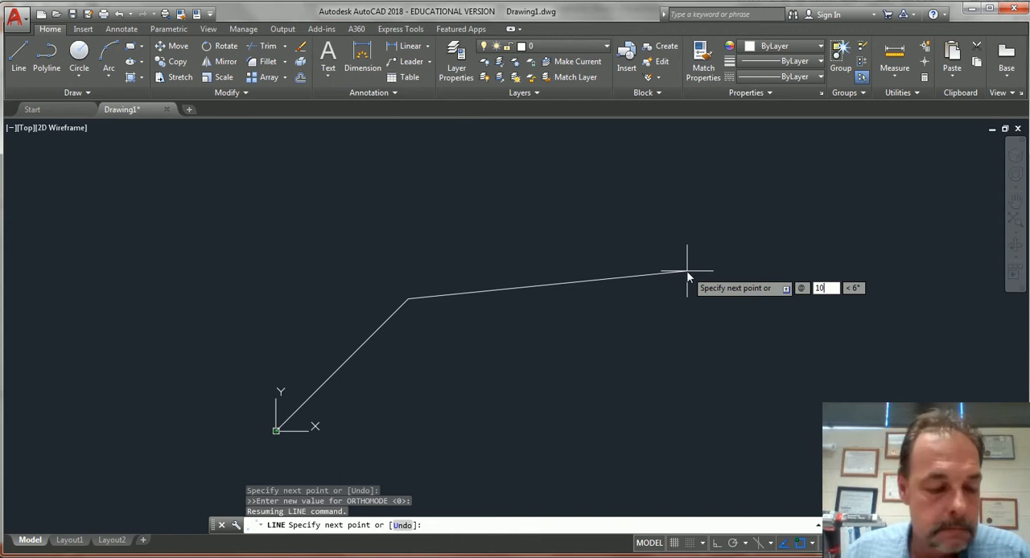
type("4")
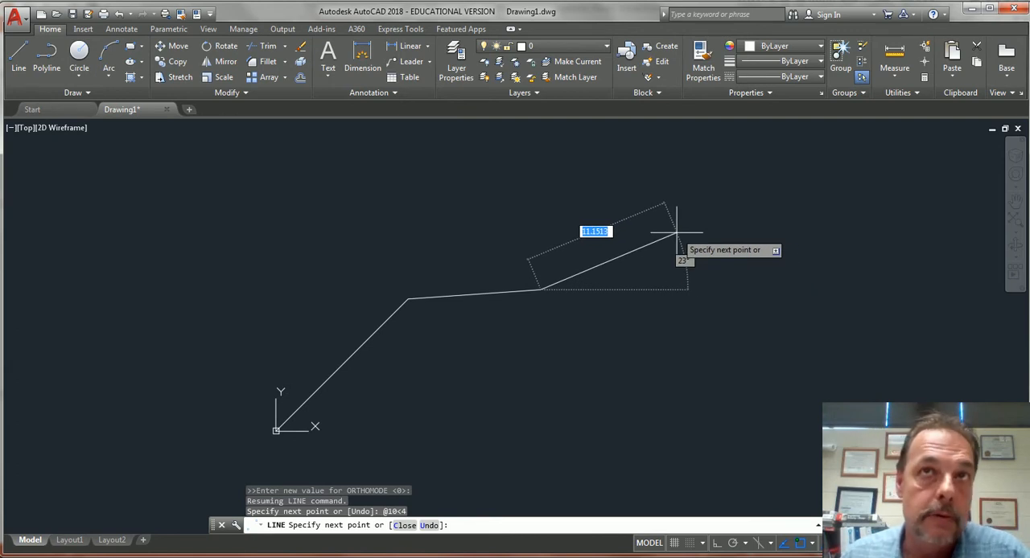
mouse_move(720, 378)
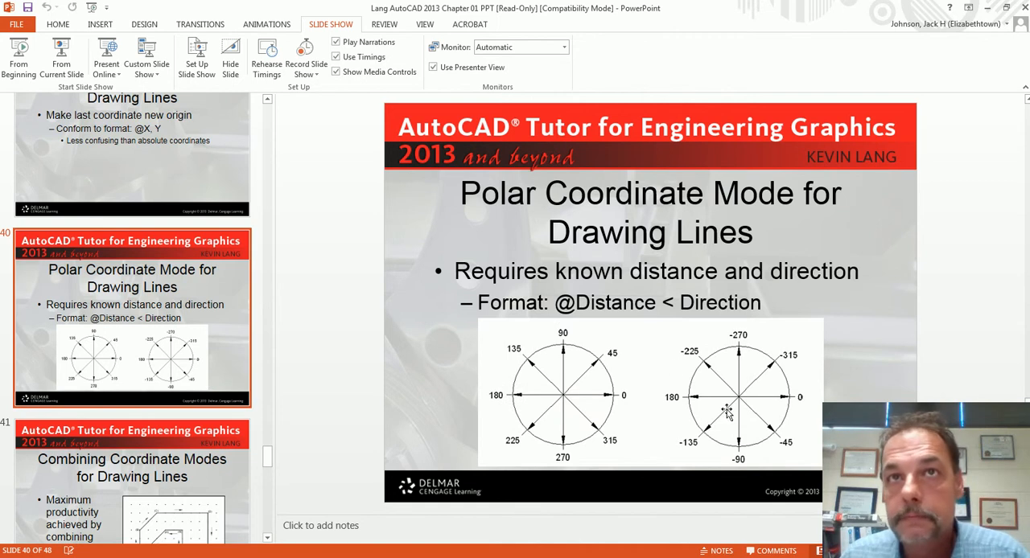
mouse_move(560, 341)
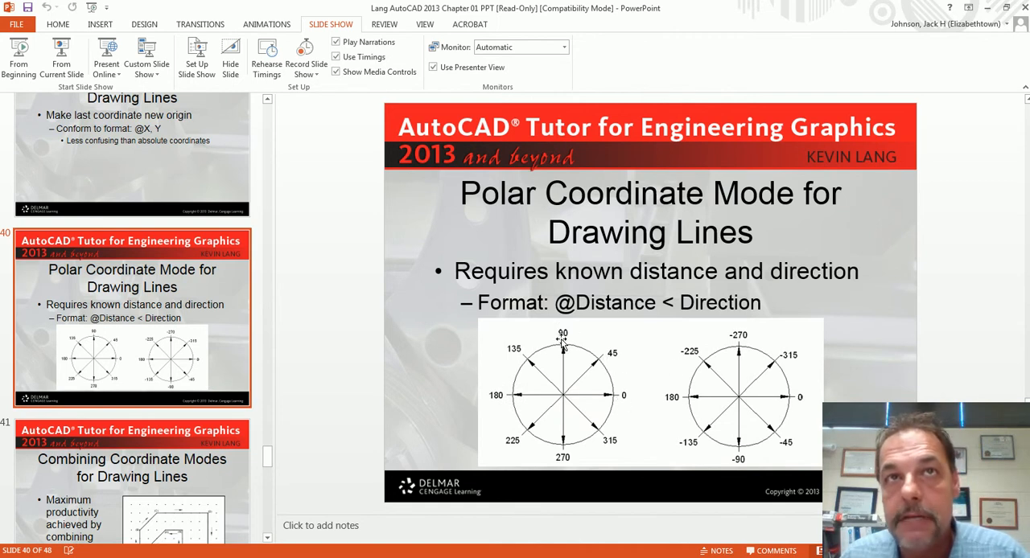
mouse_move(515, 357)
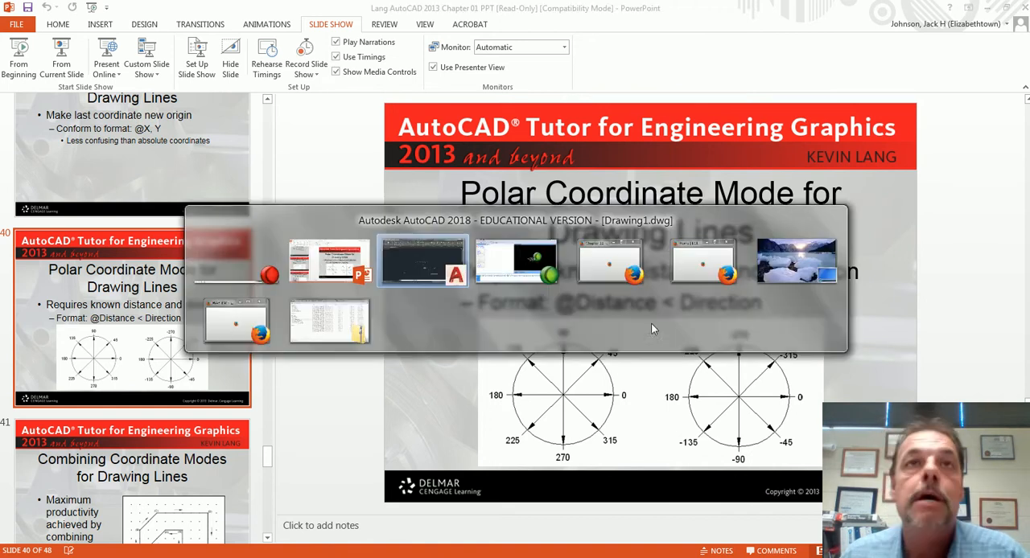
Step: Return from the polar coordinate slide to the AutoCAD drawing
left_click(421, 260)
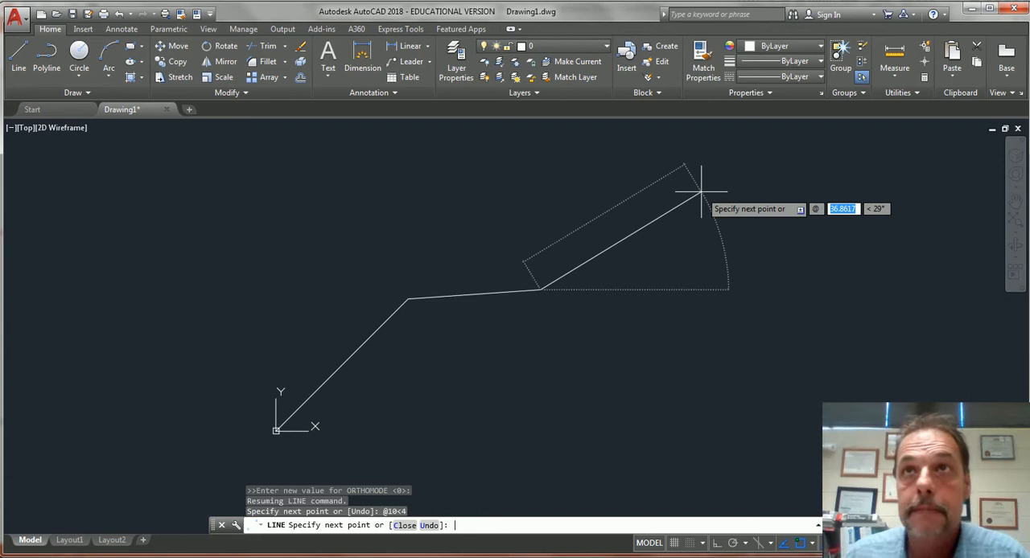
Step: Add a 10-unit segment at 45 degrees, a segment to 4,4, and end the line
type("10")
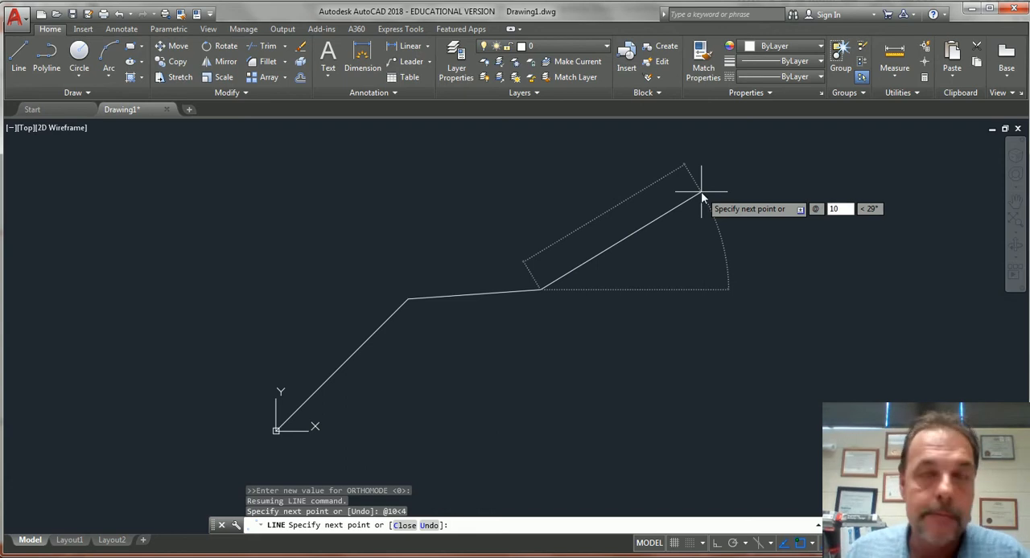
type("45")
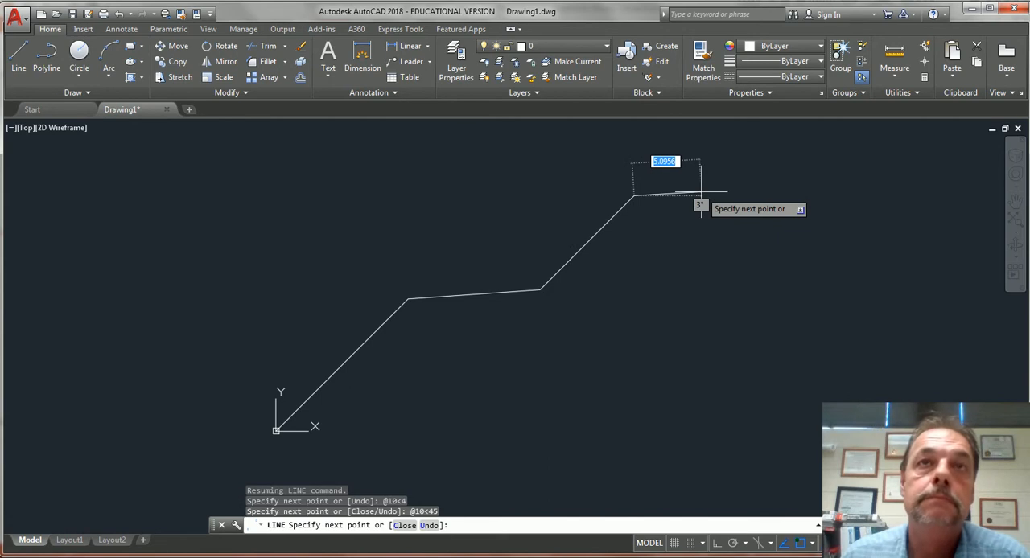
mouse_move(727, 217)
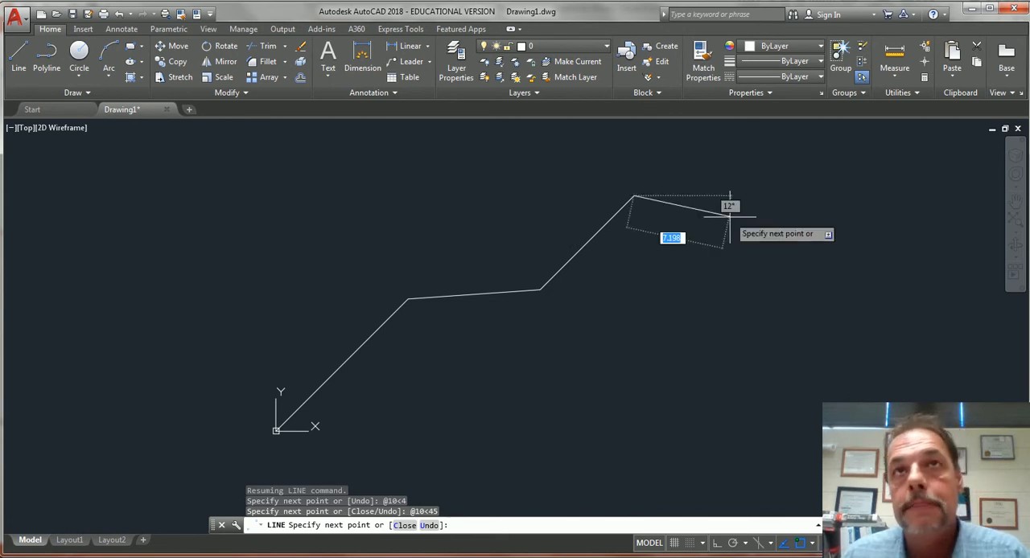
mouse_move(739, 204)
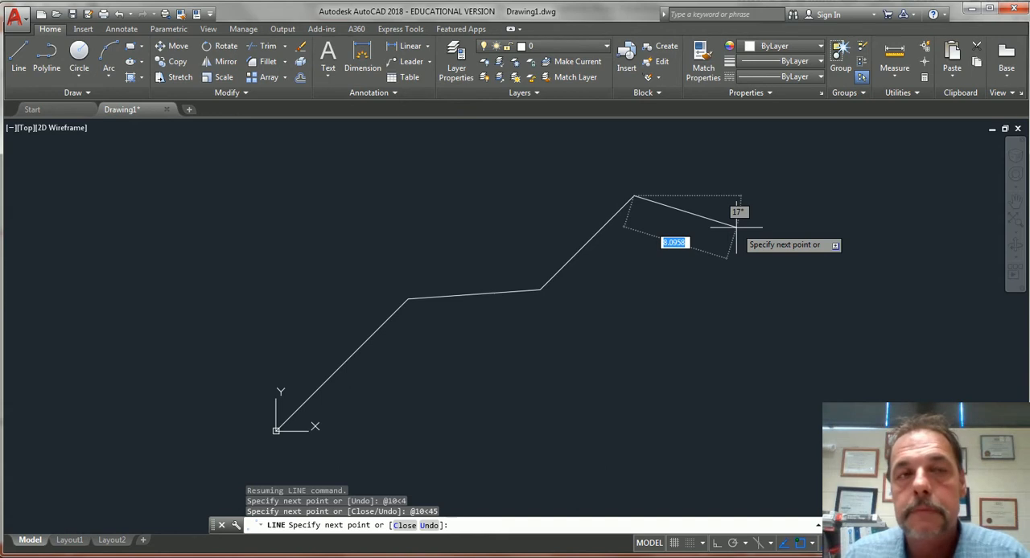
mouse_move(277, 431)
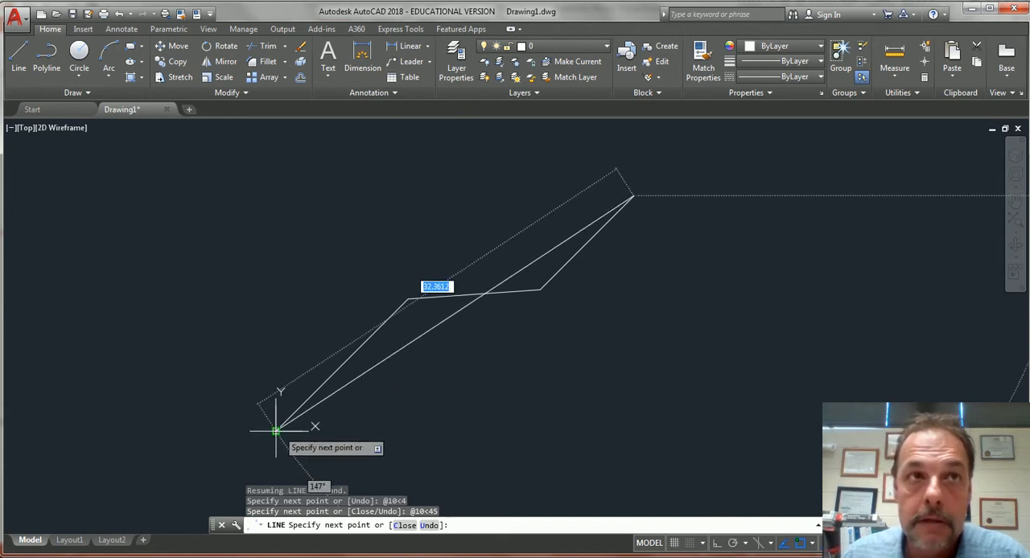
mouse_move(410, 434)
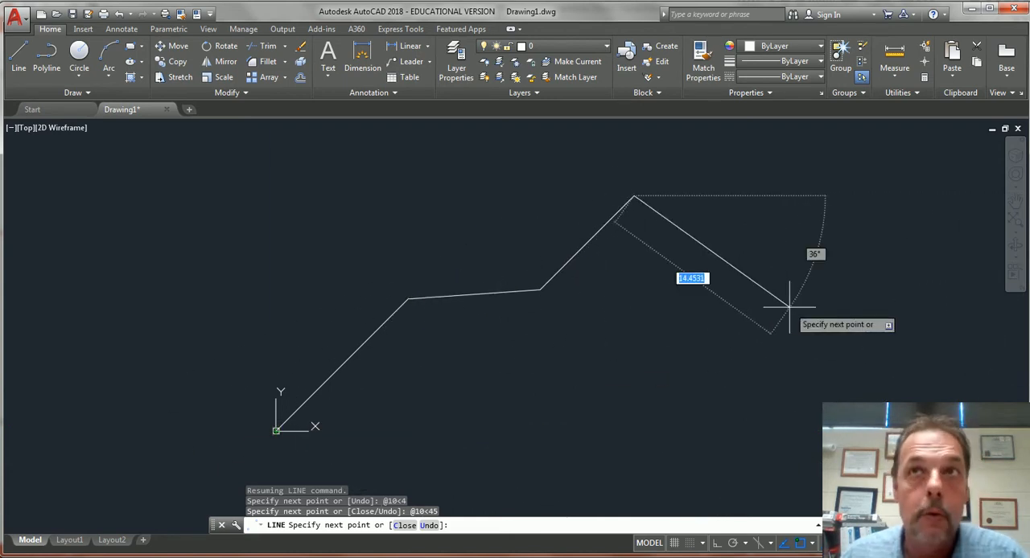
type("4")
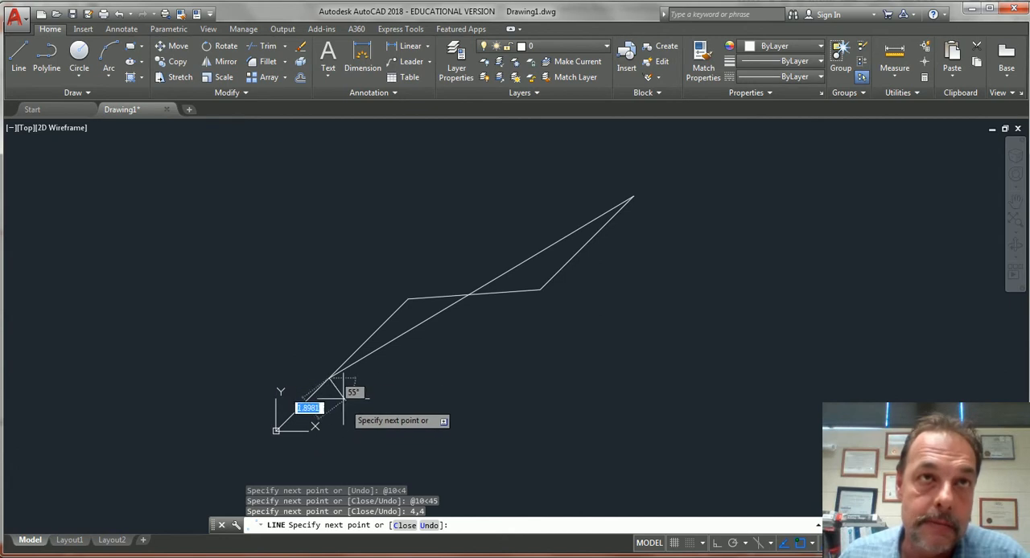
mouse_move(276, 431)
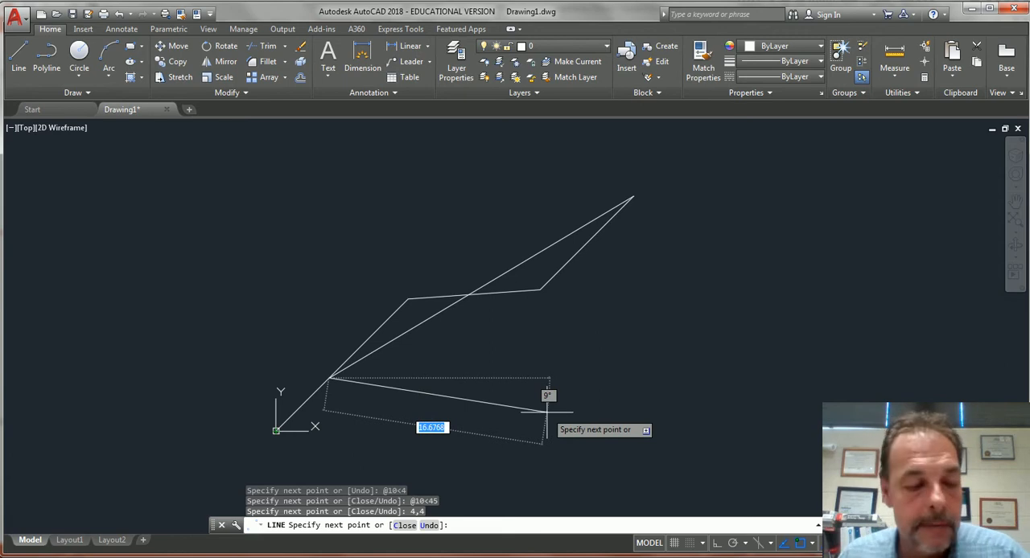
key("Escape")
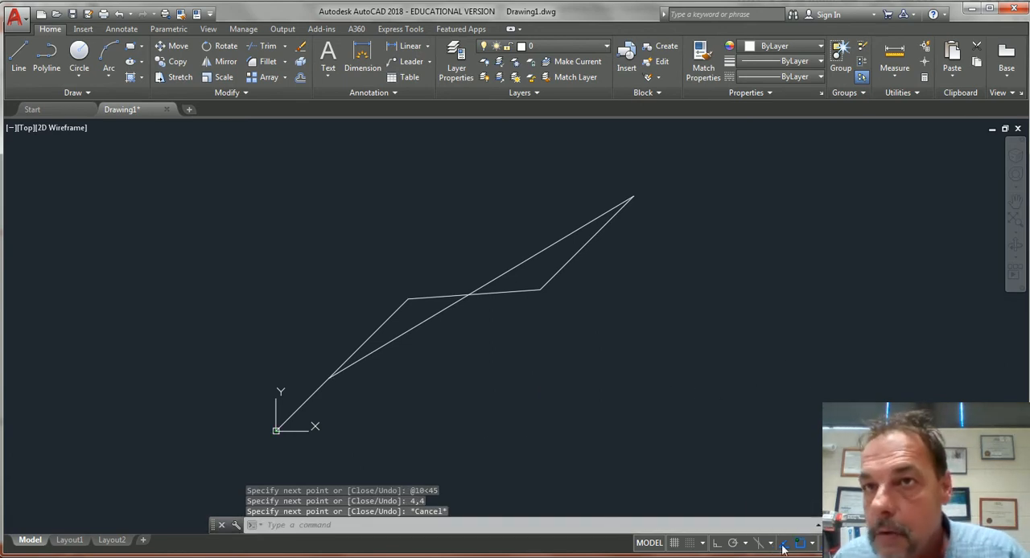
left_click(813, 543)
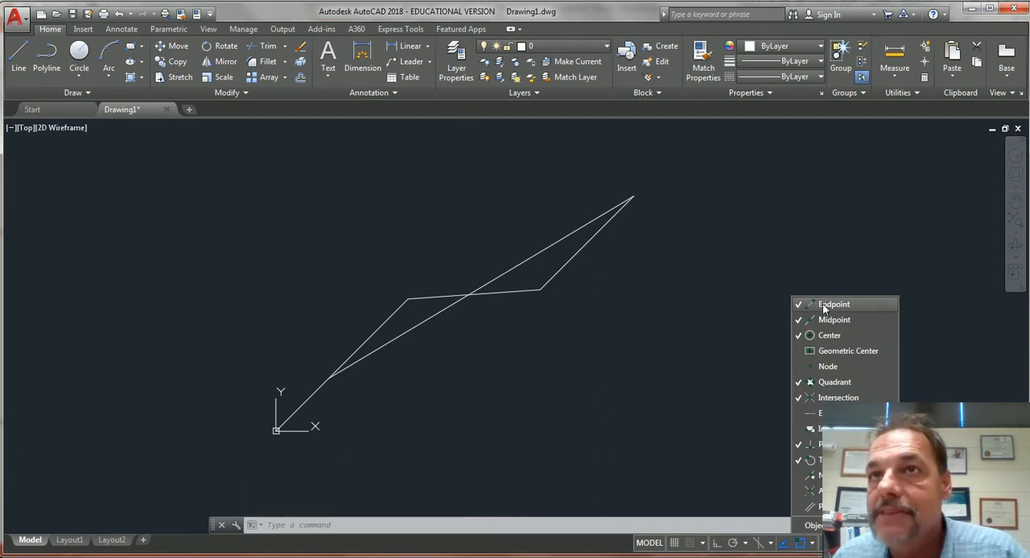
mouse_move(838, 397)
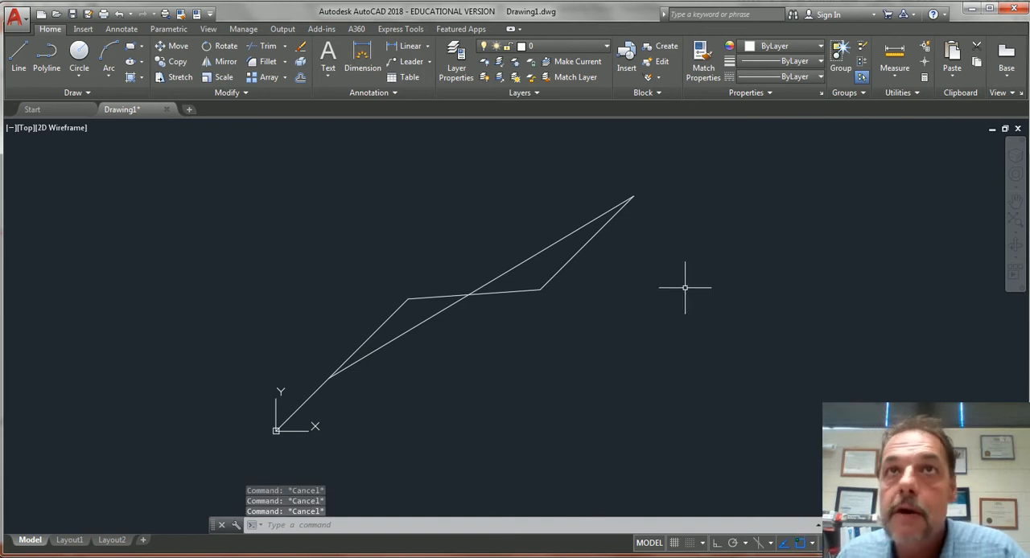
mouse_move(747, 431)
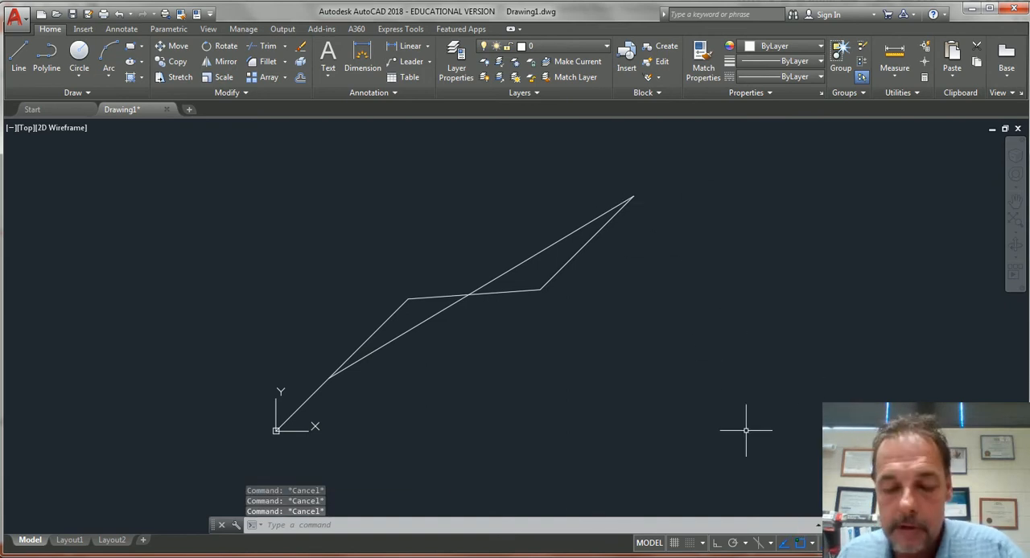
Step: Start a line from the top endpoint of the existing lines, then switch to the slides
left_click(17, 56)
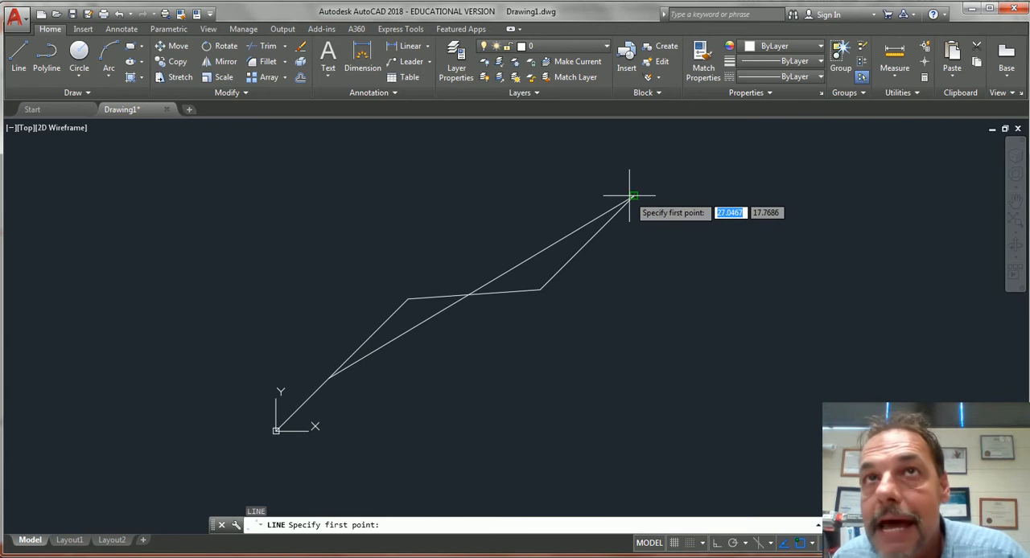
left_click(630, 196)
type("@10,10")
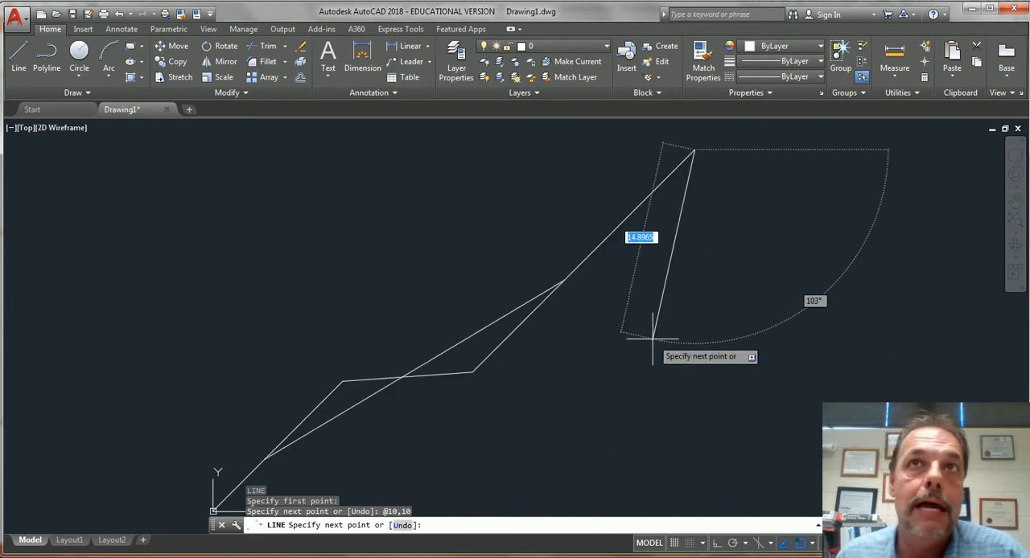
mouse_move(563, 282)
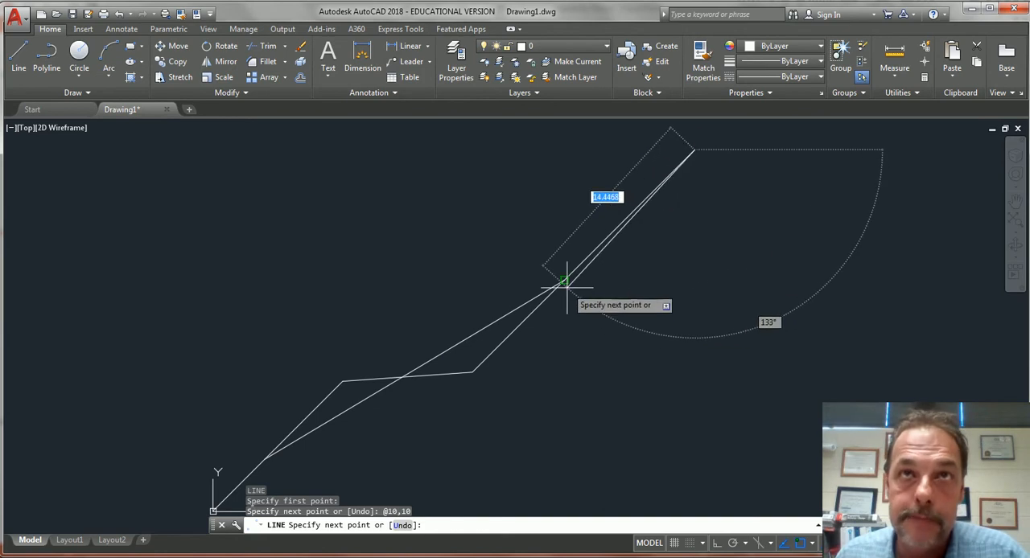
mouse_move(579, 289)
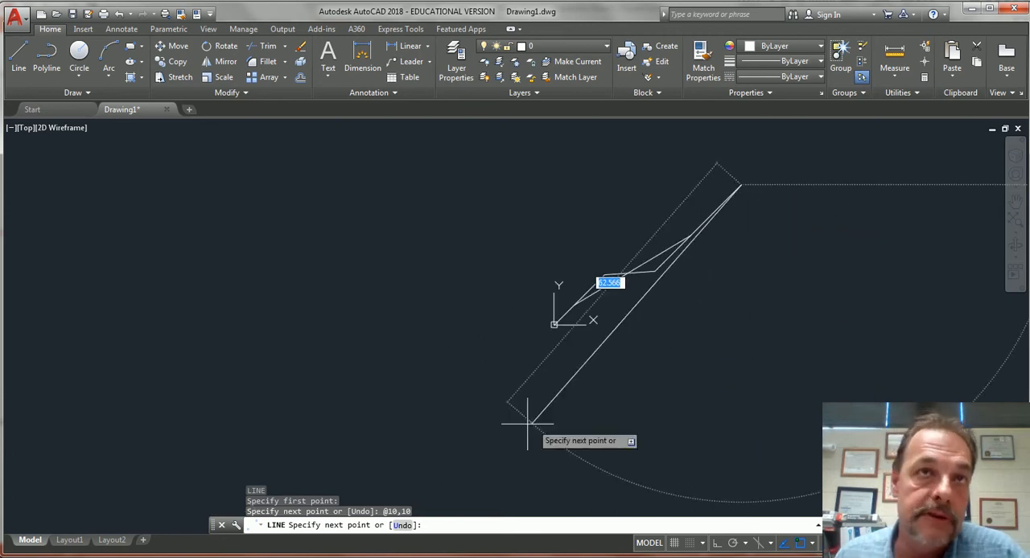
mouse_move(659, 447)
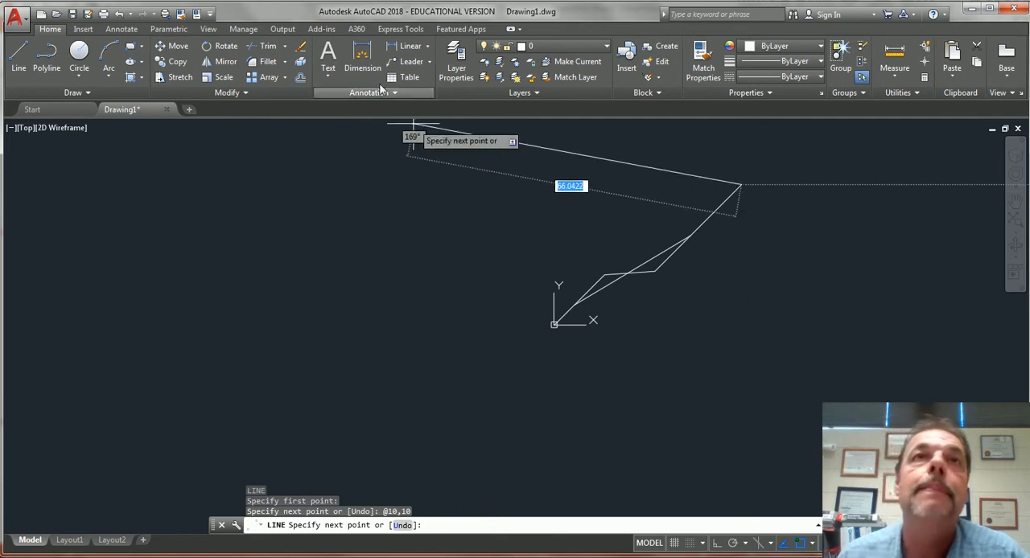
key("alt+tab")
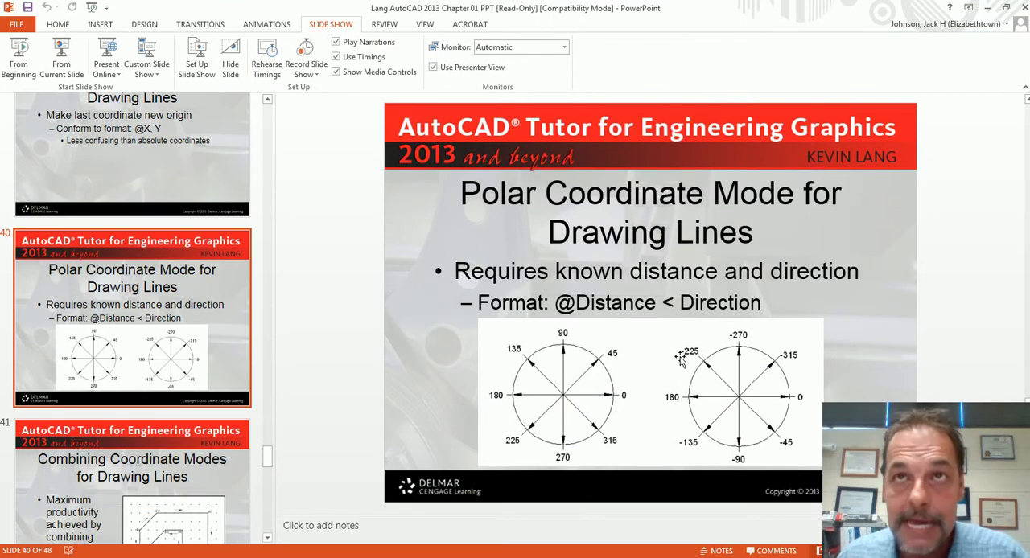
mouse_move(763, 344)
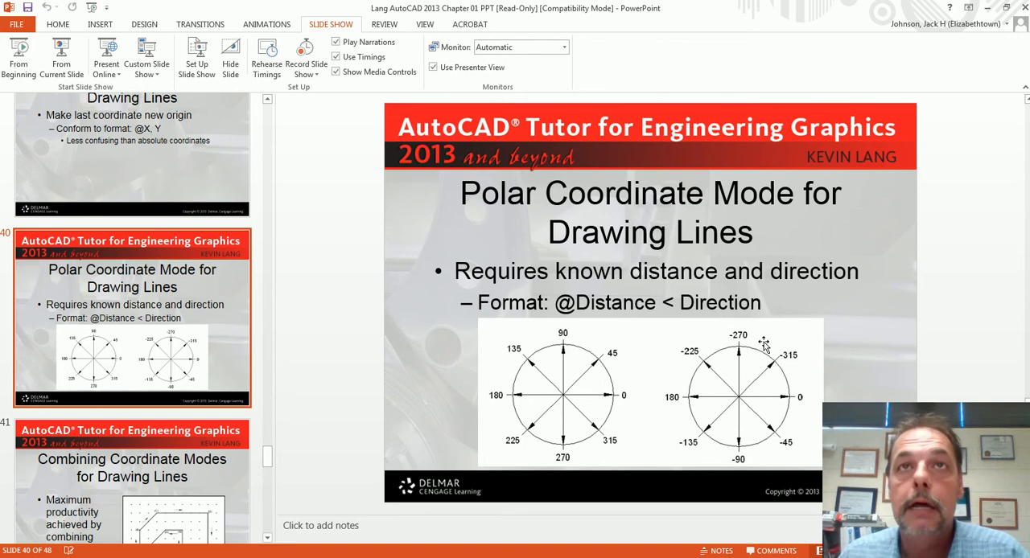
mouse_move(737, 336)
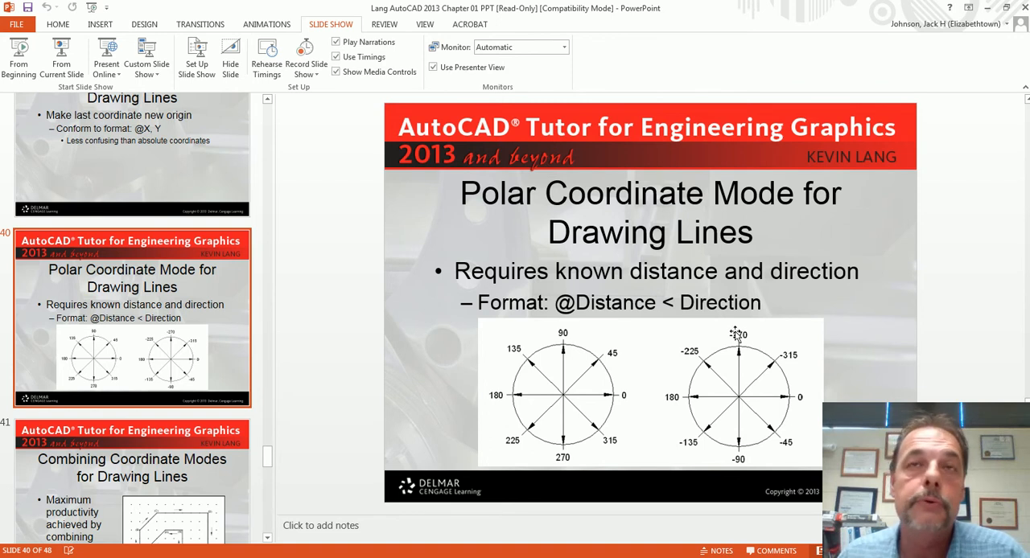
Step: Leave the polar coordinate slide via the task switcher toward AutoCAD
key("alt+tab")
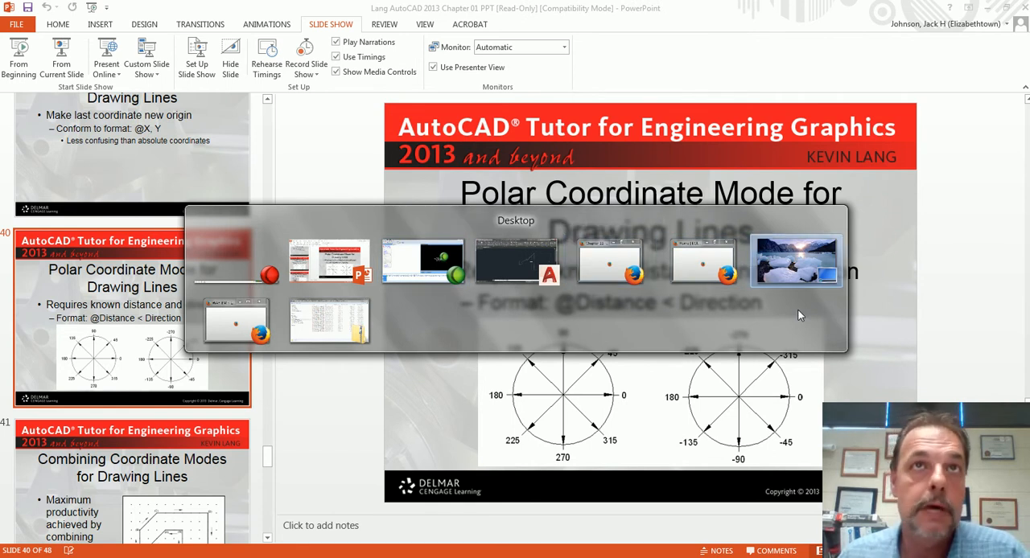
Step: Cancel the unfinished line and erase all earlier lines from the drawing
left_click(517, 261)
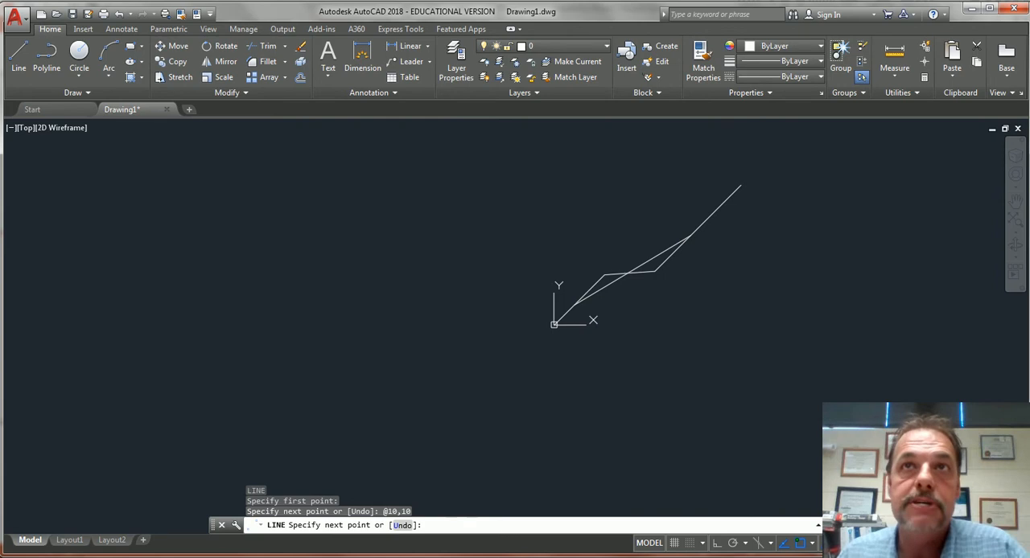
key("Escape")
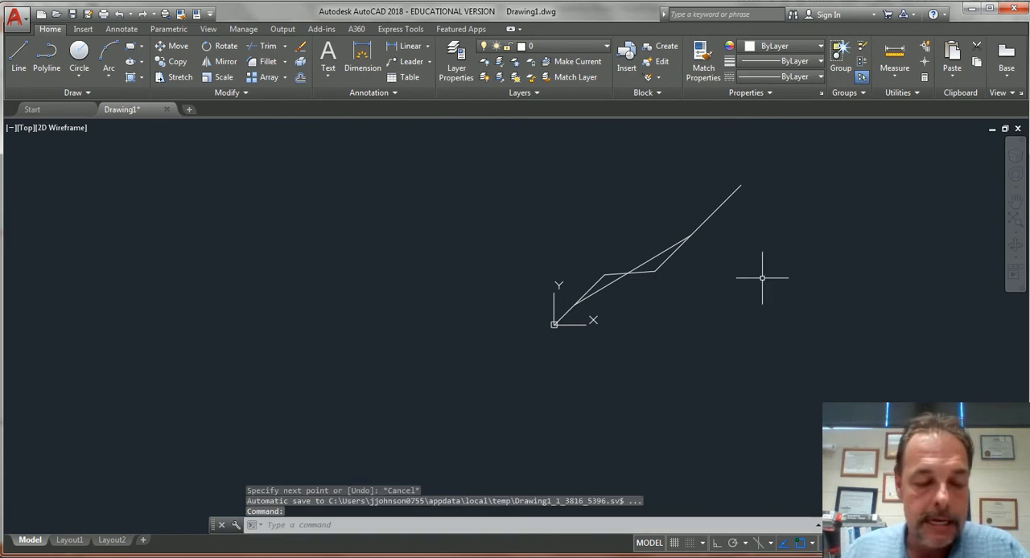
type("all")
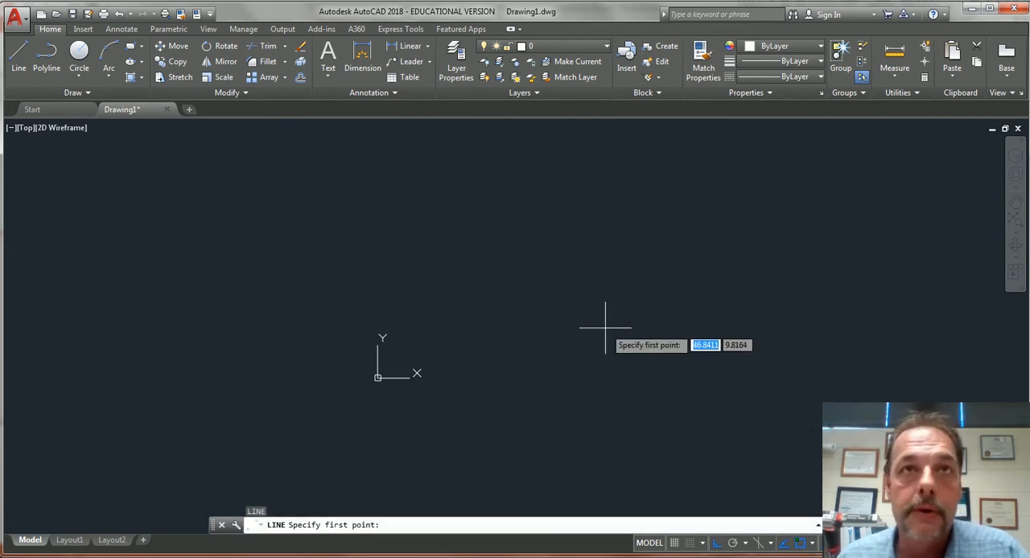
mouse_move(512, 312)
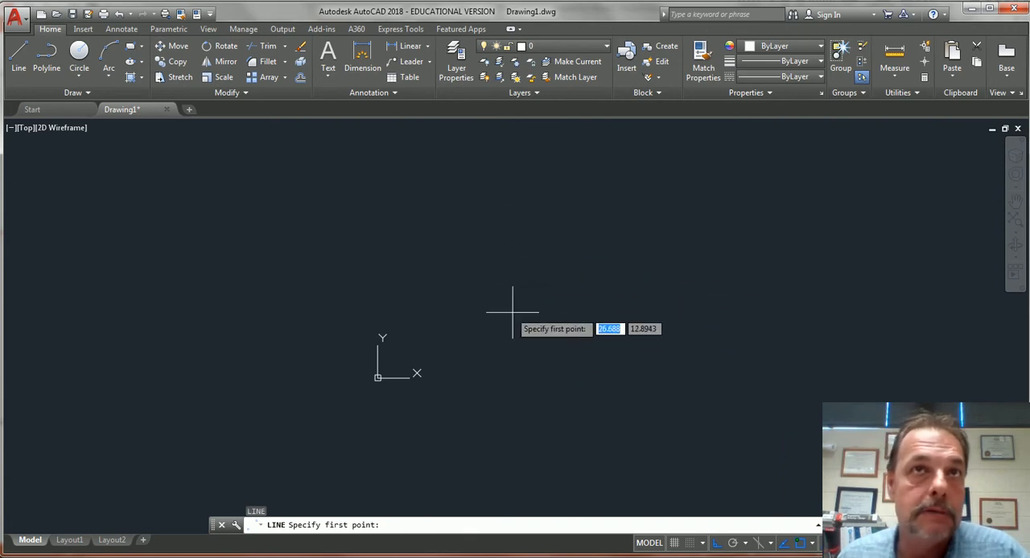
Step: Draw a 10-unit square with ortho direct distance entry and end the line
left_click(512, 312)
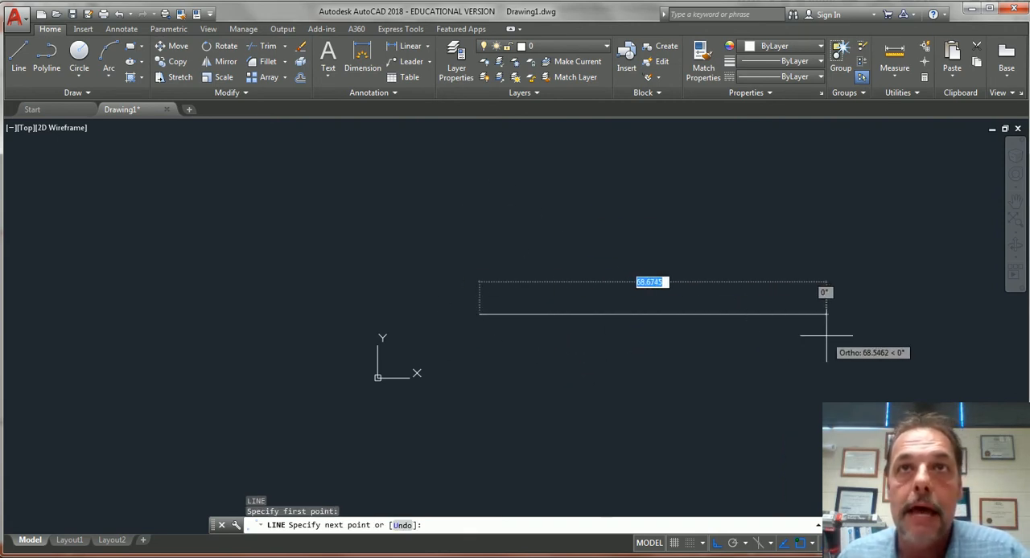
mouse_move(764, 281)
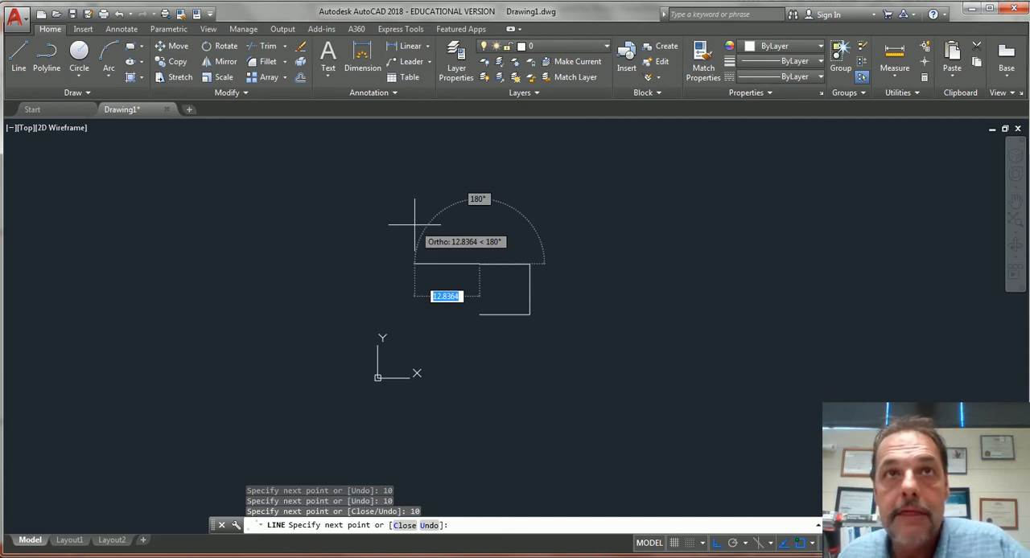
key("Escape")
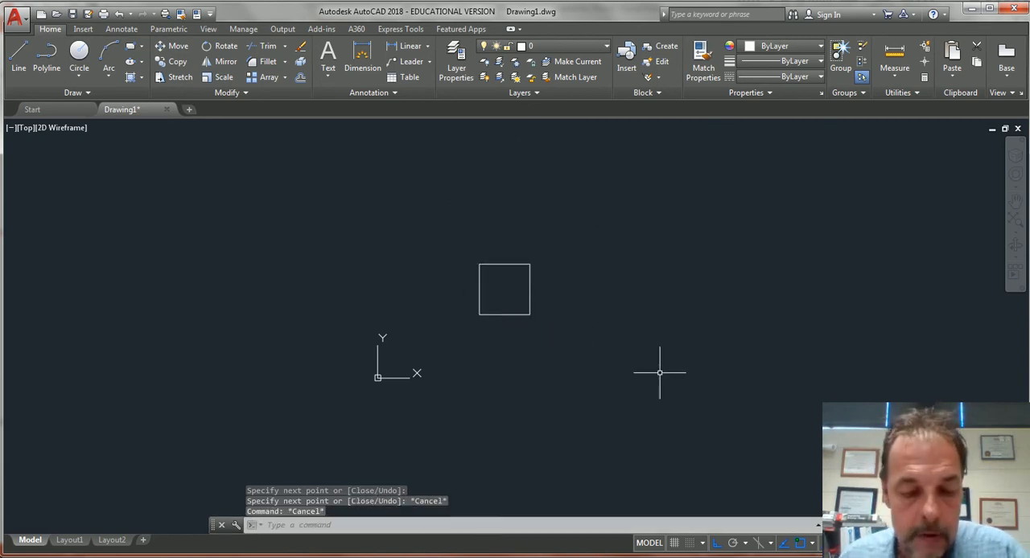
mouse_move(663, 347)
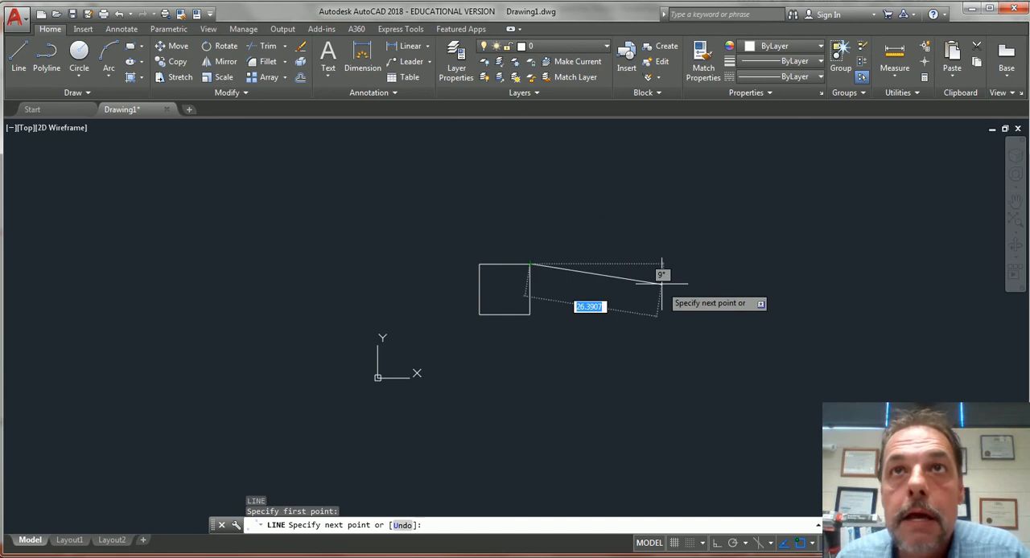
mouse_move(625, 225)
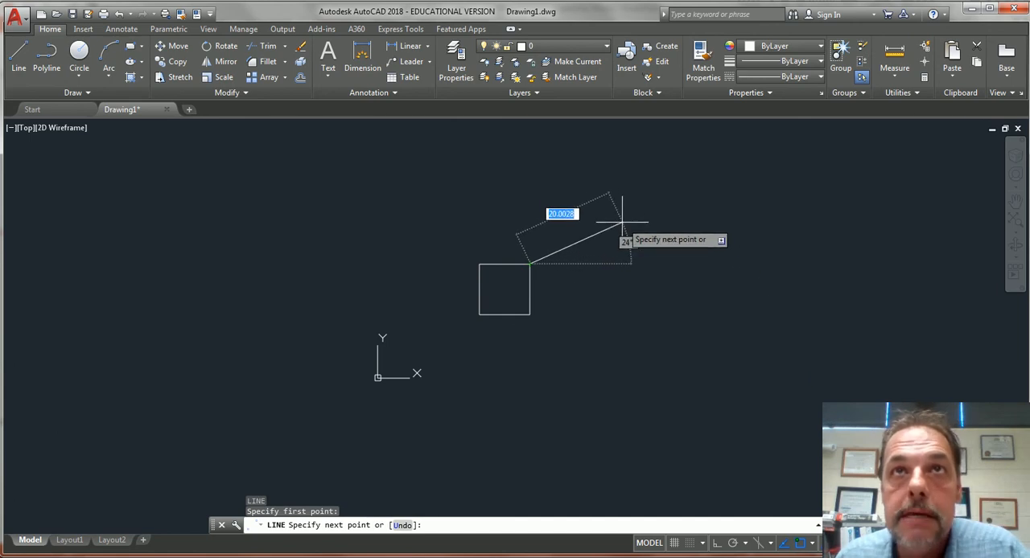
mouse_move(599, 174)
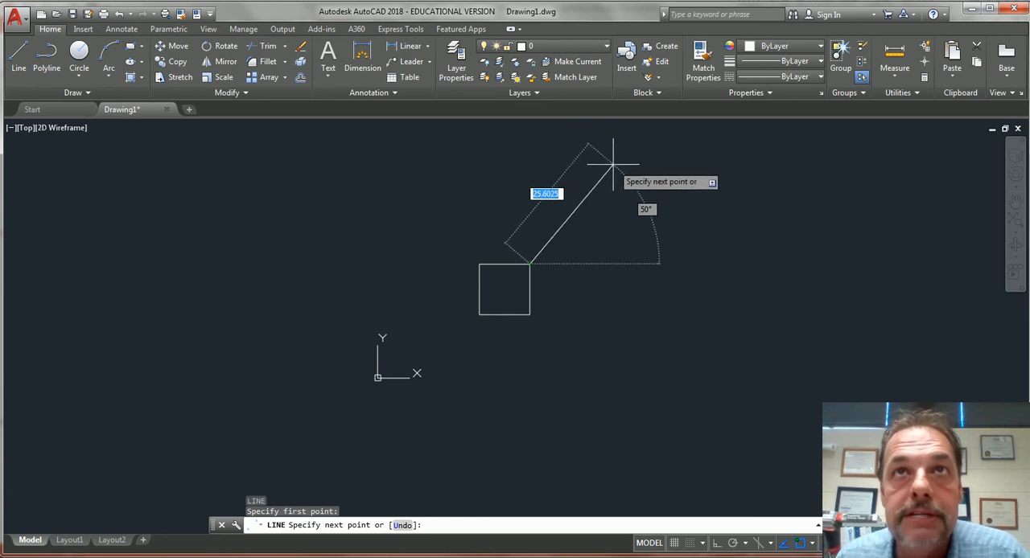
mouse_move(608, 159)
type("10")
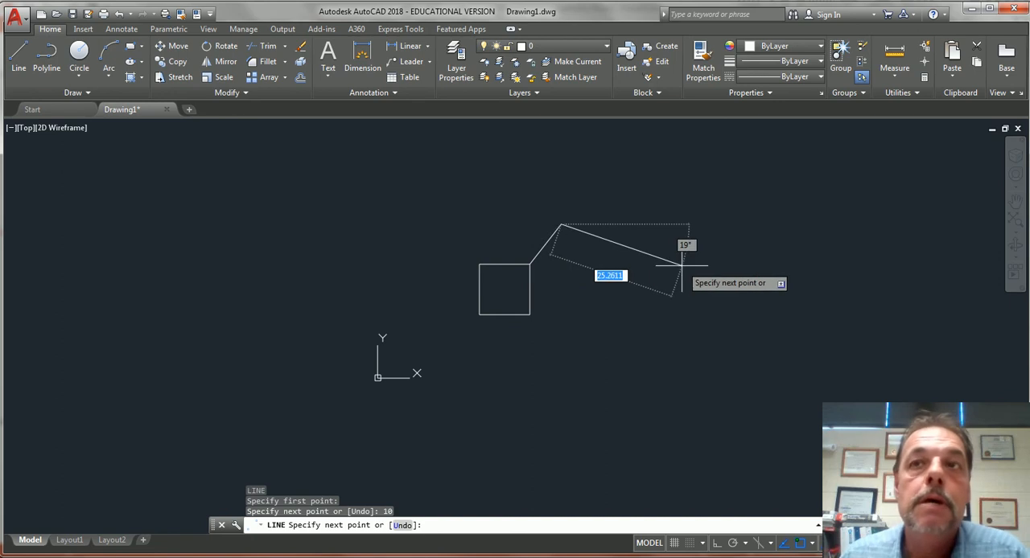
Step: Finish the 10-unit angled line from the square's top-right corner
key("Escape")
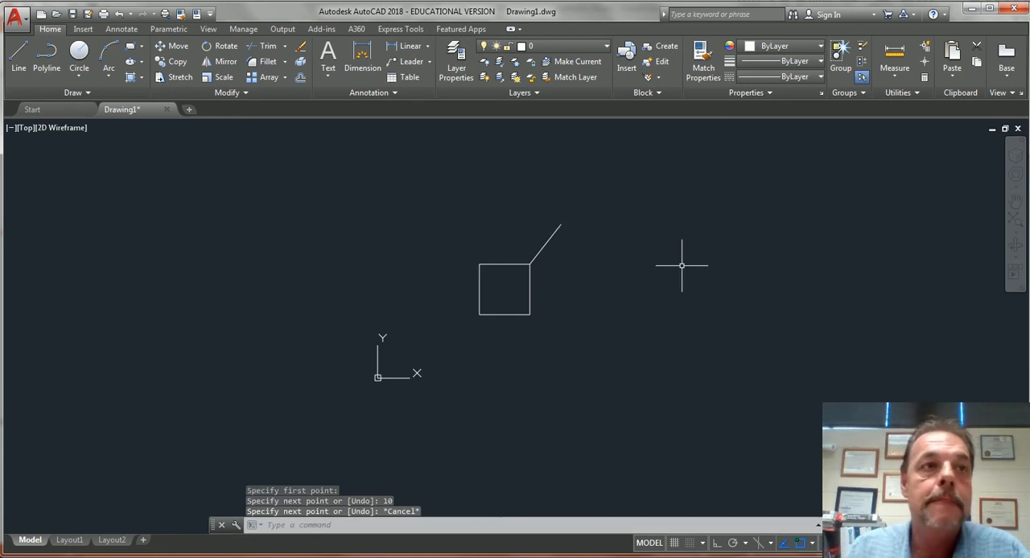